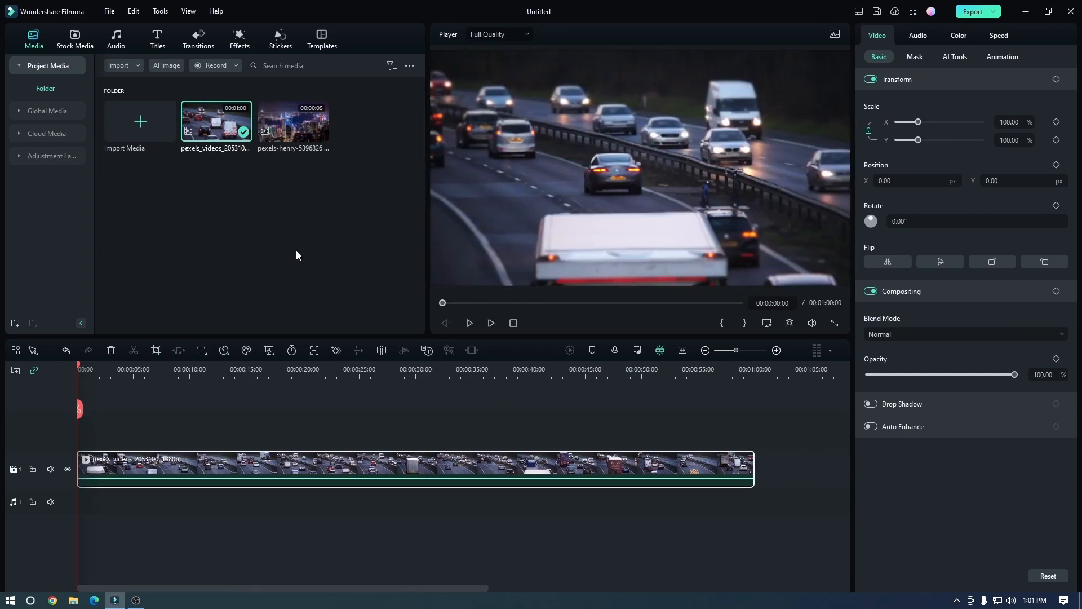
# Step: Search the effects library for 'snow glitch' and preview the glitched highway clip
pyautogui.click(240, 37)
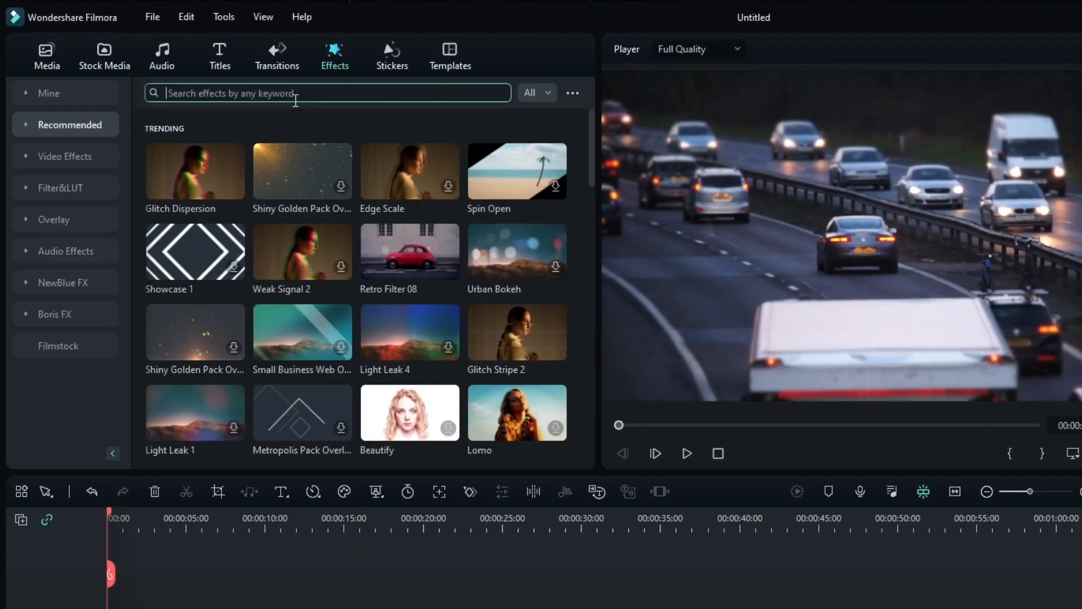
pyautogui.write('snow glitch')
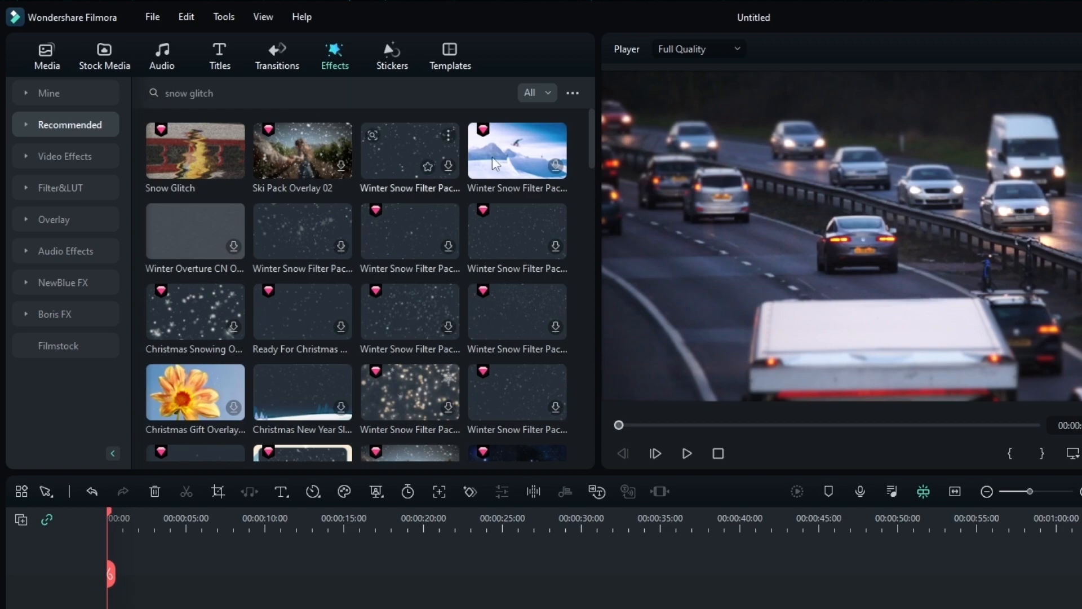
pyautogui.scroll(-3)
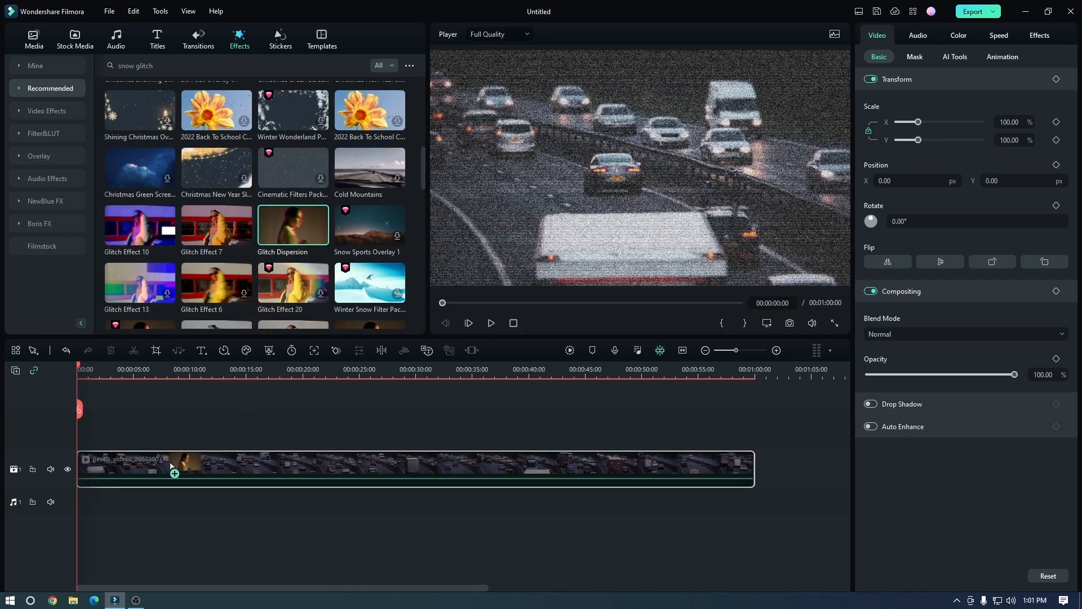
pyautogui.click(491, 323)
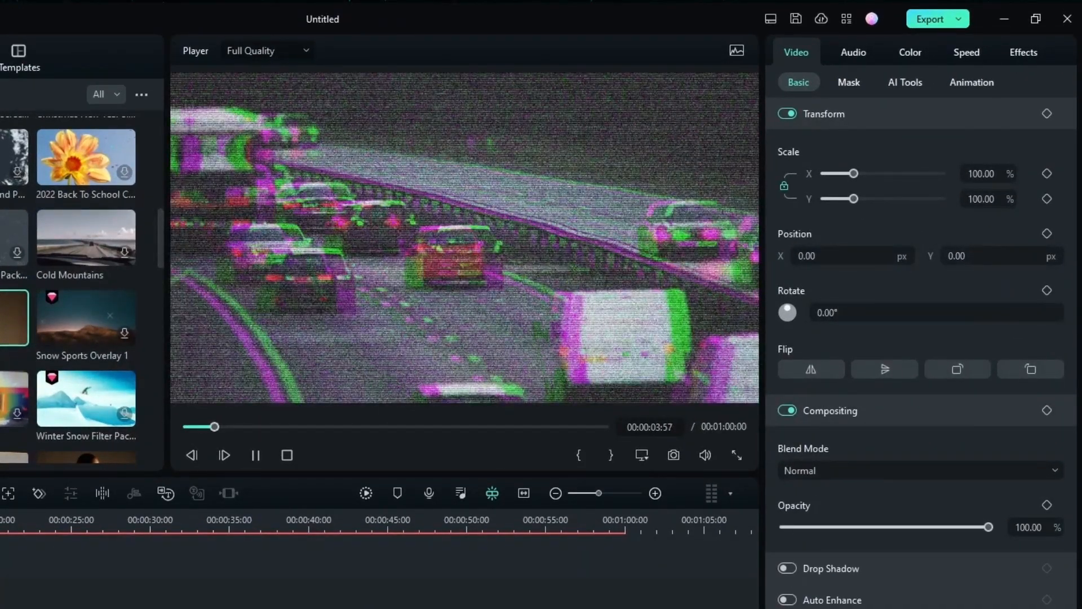
# Step: Set the Snow Glitch strength to 52 and its amount to 83
pyautogui.click(1022, 52)
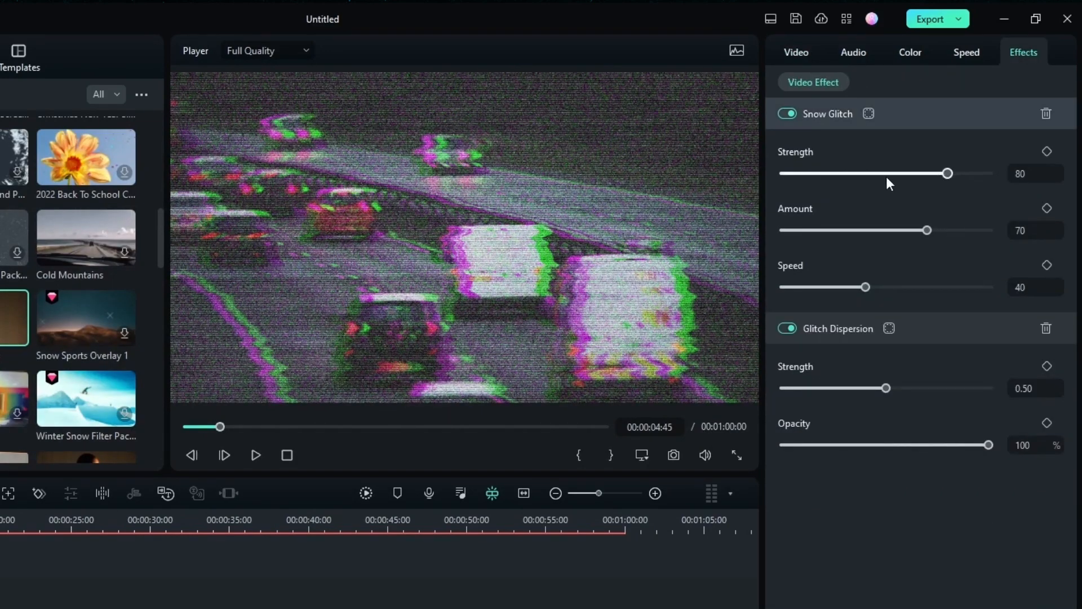
pyautogui.moveTo(926, 230); pyautogui.dragTo(954, 230)
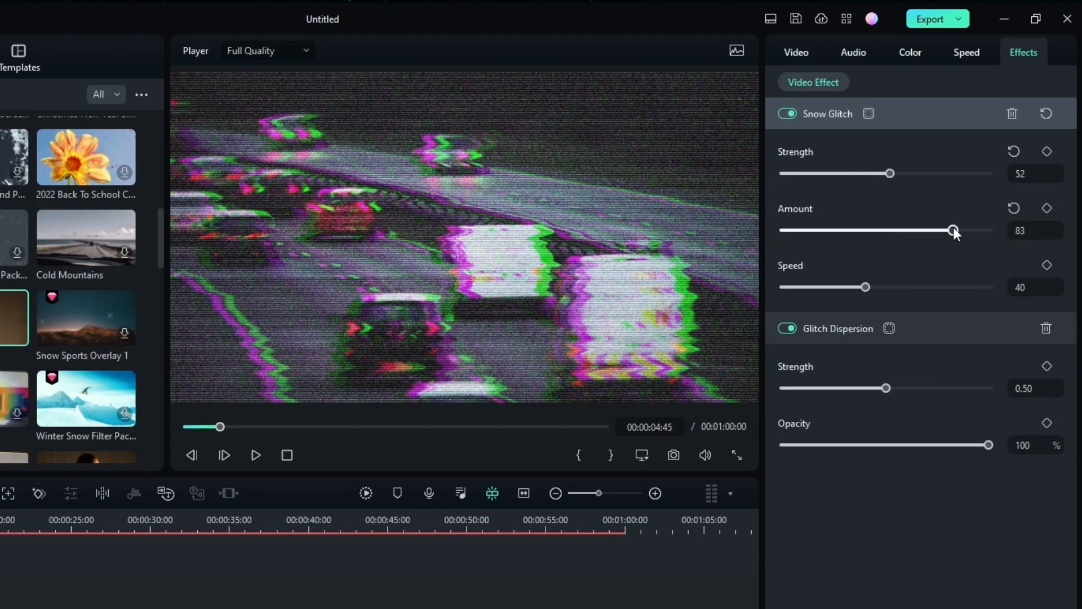
pyautogui.moveTo(888, 387); pyautogui.dragTo(835, 387)
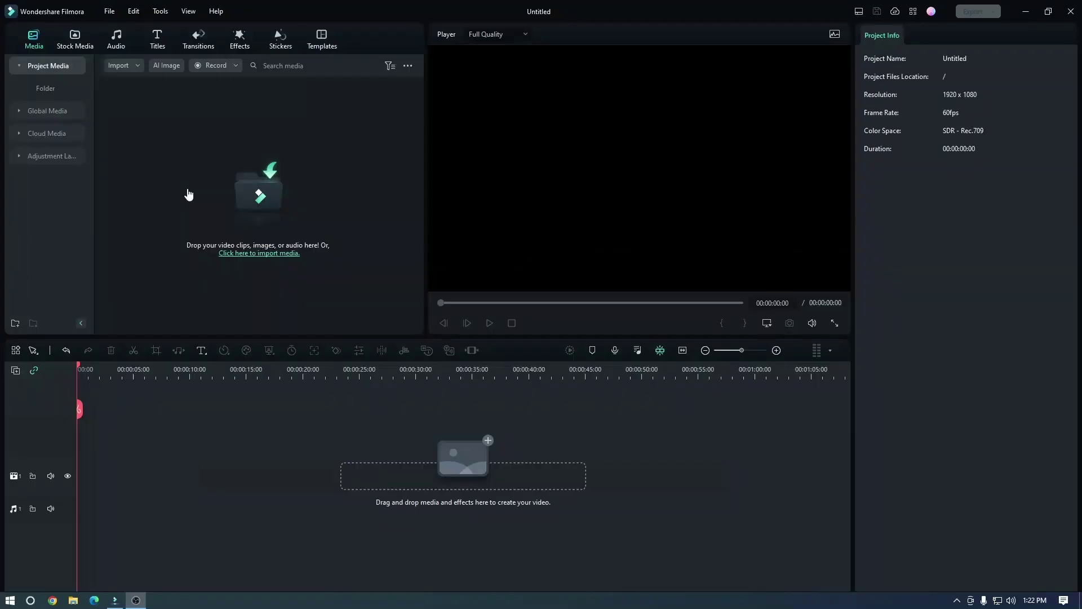
# Step: Add the metallic MOVIE title from the 3D Titles presets and preview it
pyautogui.click(158, 39)
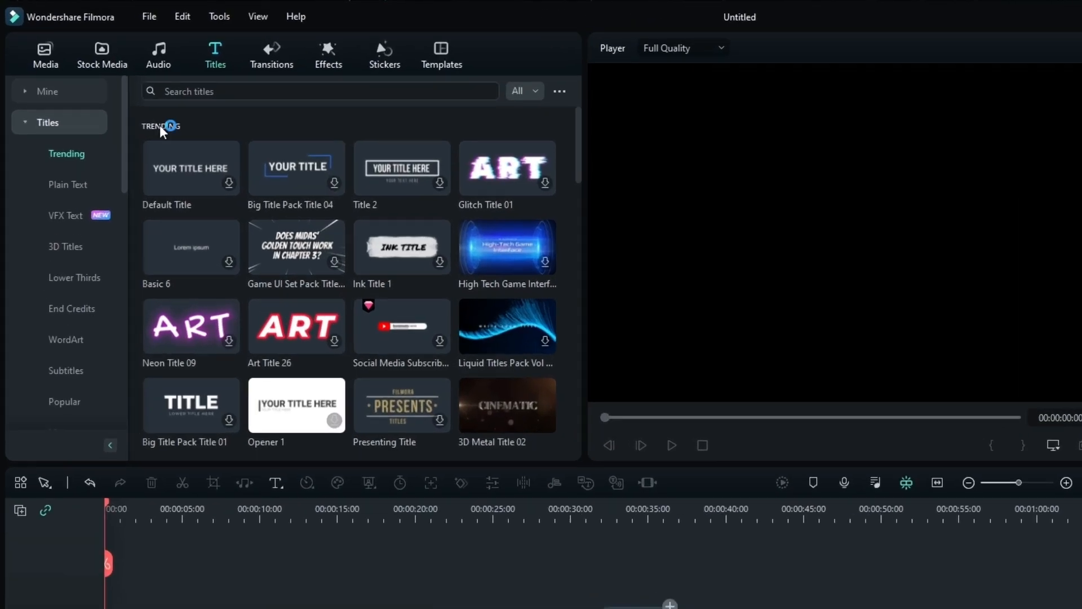
pyautogui.click(67, 251)
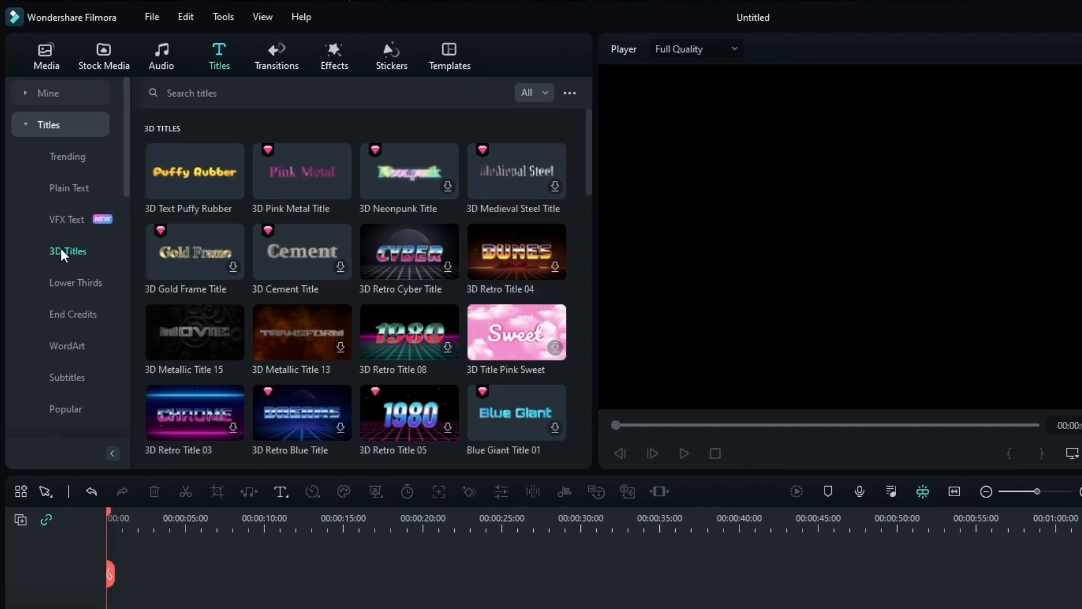
pyautogui.scroll(-3)
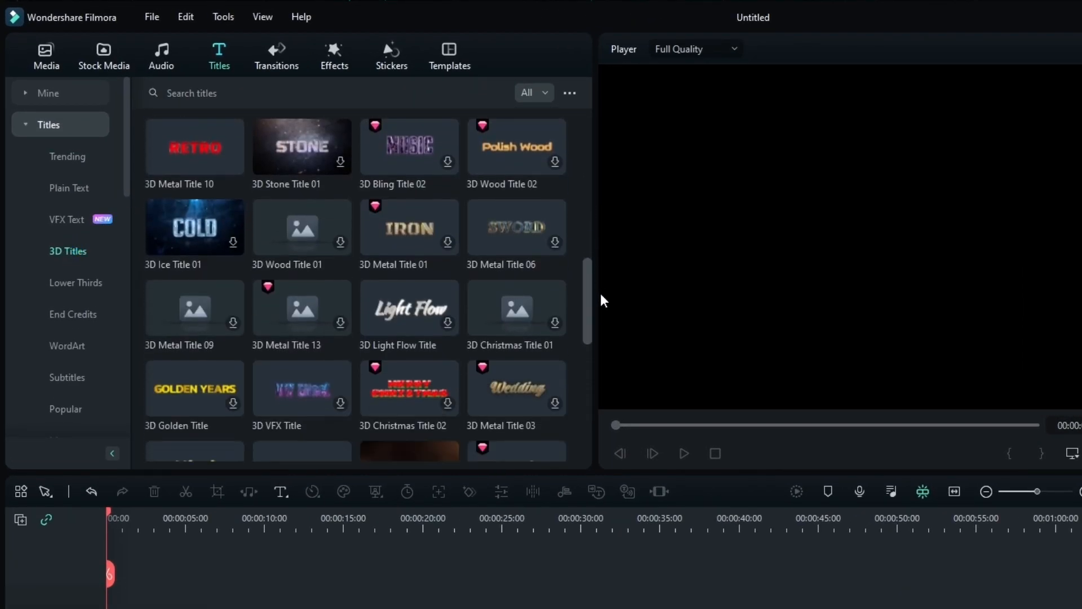
pyautogui.scroll(-3)
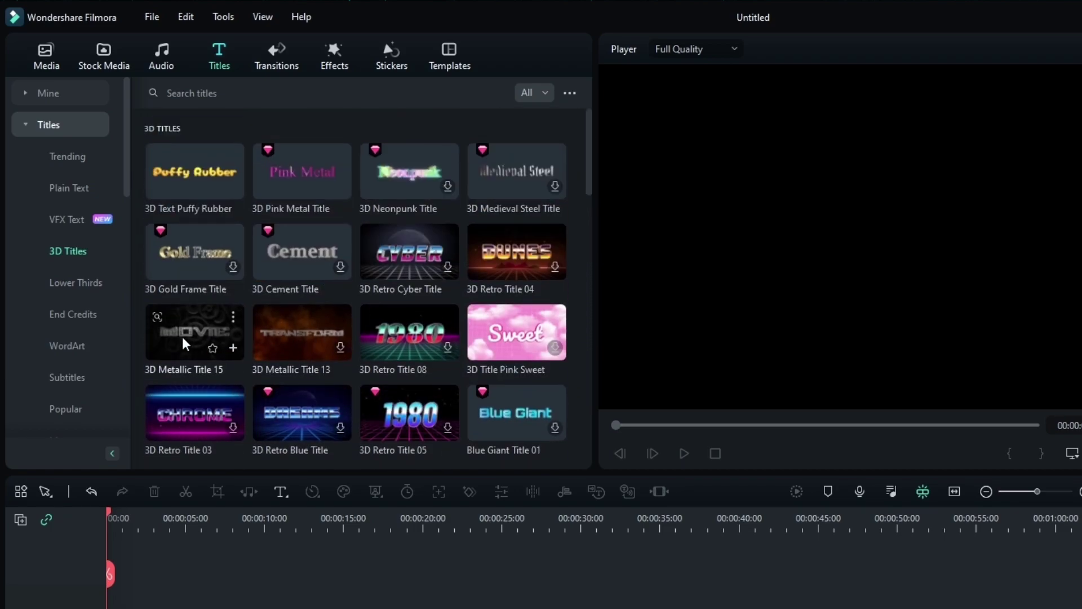
pyautogui.doubleClick(195, 332)
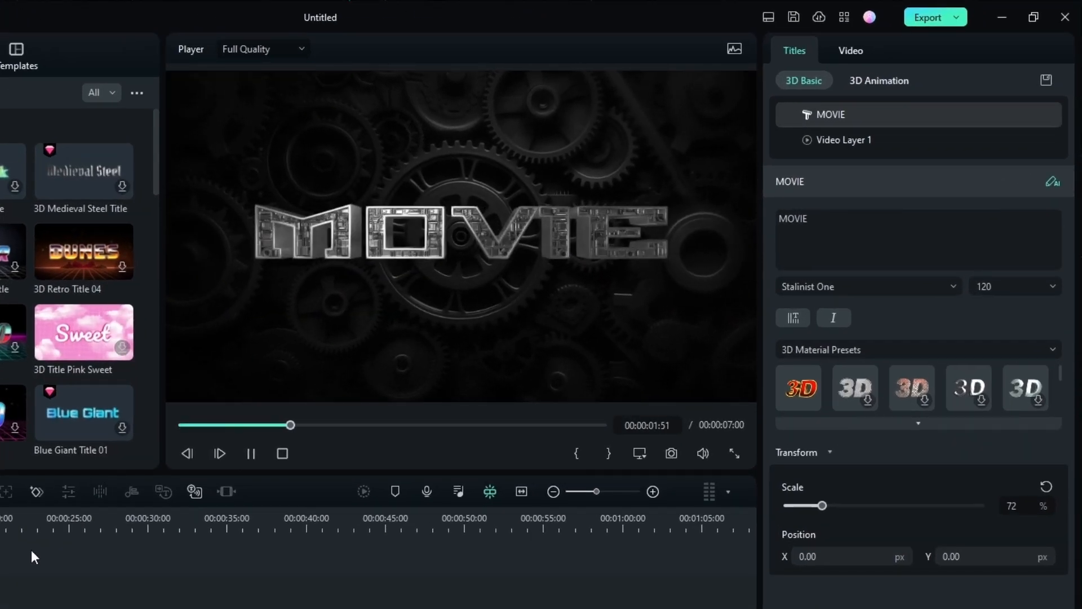
pyautogui.click(251, 454)
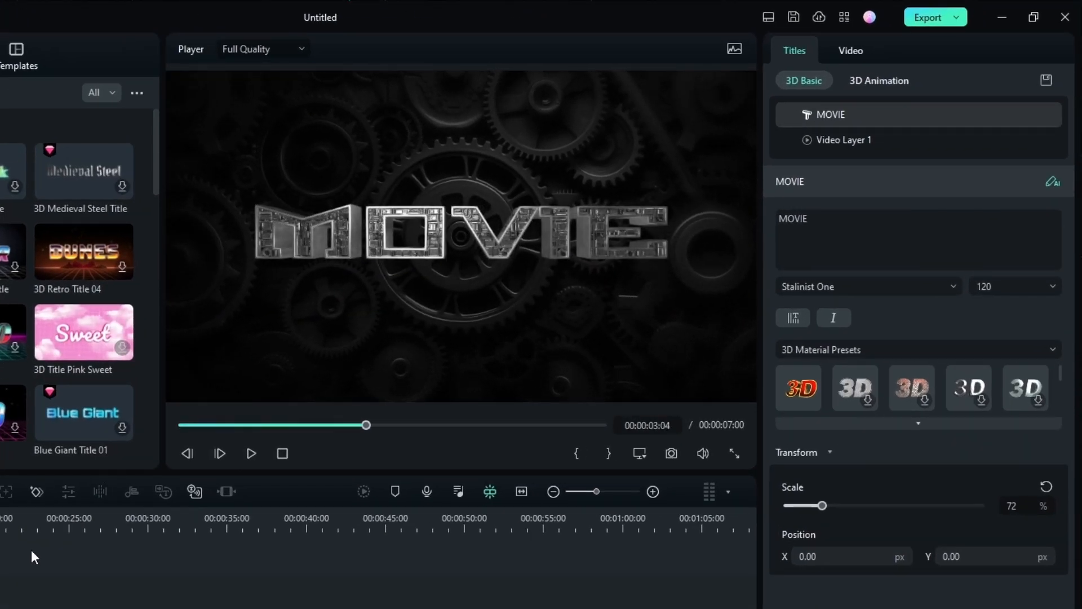
# Step: Scale the MOVIE title down to 52%
pyautogui.click(868, 286)
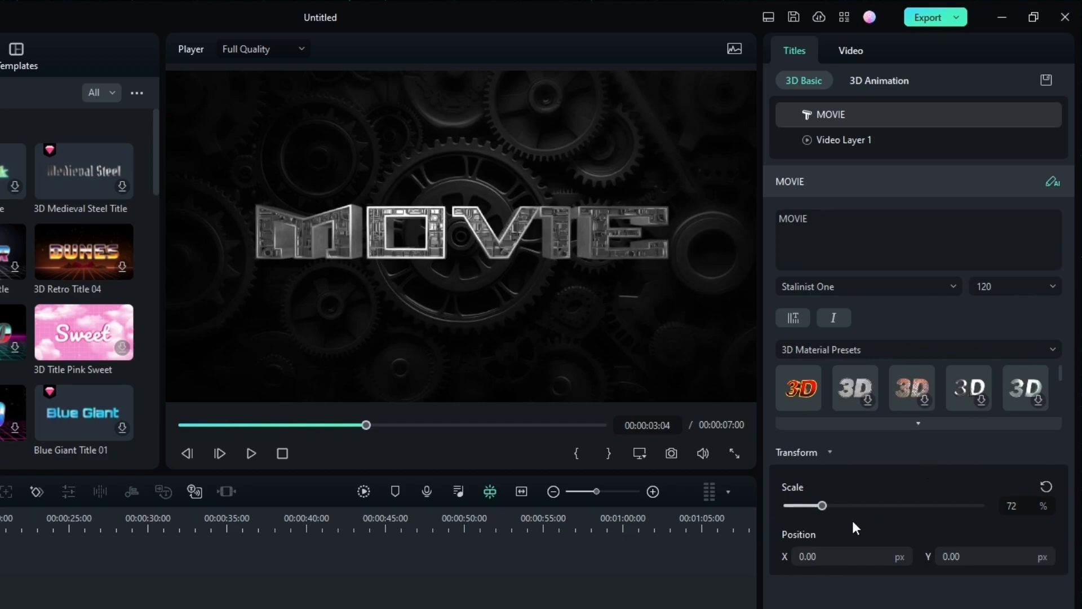
pyautogui.moveTo(823, 505); pyautogui.dragTo(812, 506)
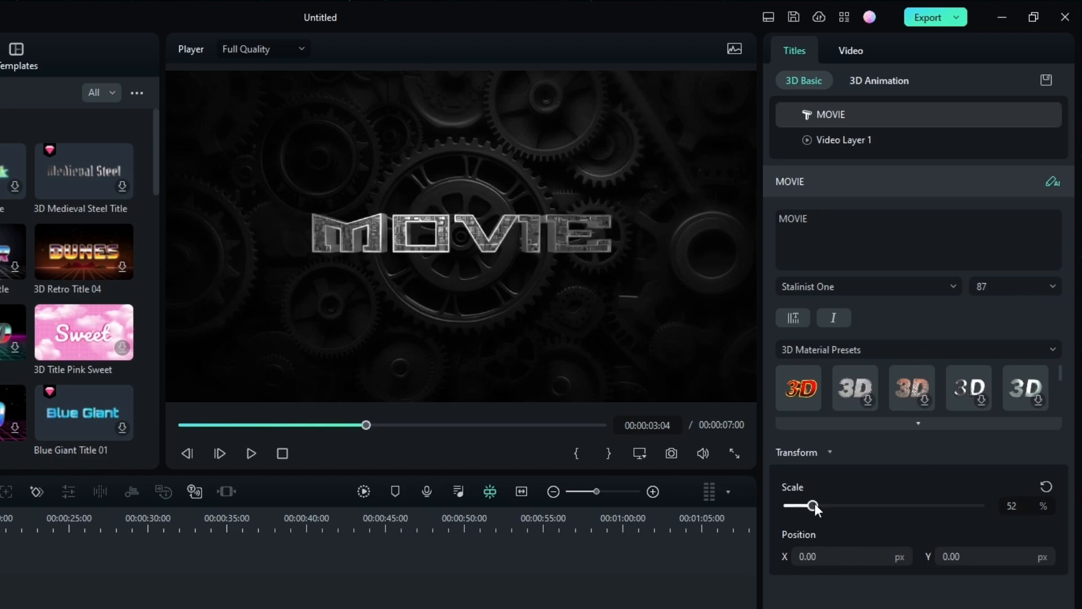
pyautogui.moveTo(813, 505); pyautogui.dragTo(840, 505)
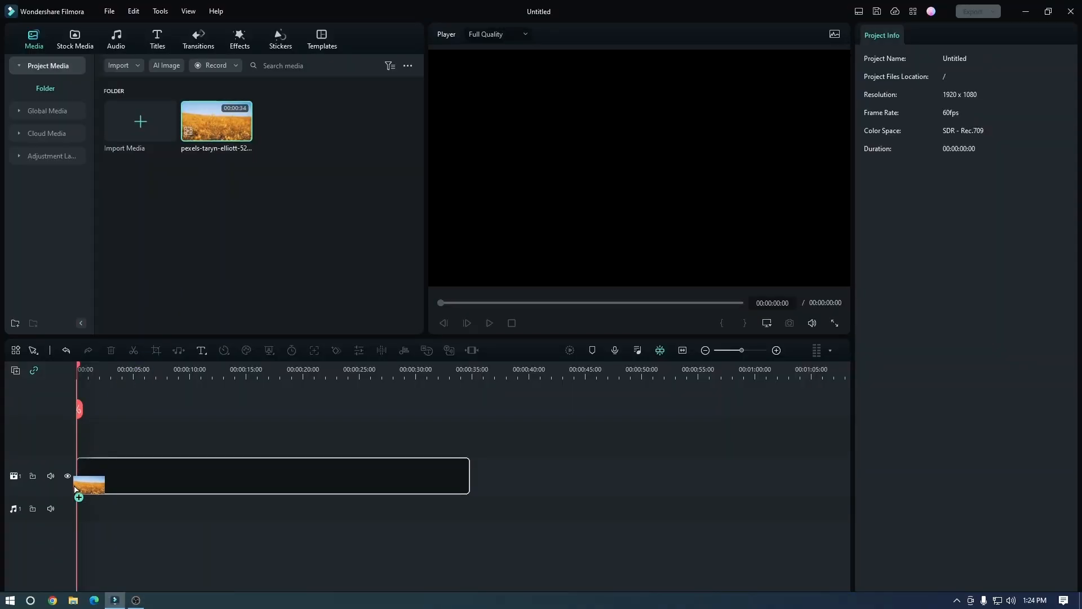
# Step: Browse the Filter&LUT presets in the effects library for the Instagram Sapphire filter
pyautogui.click(239, 36)
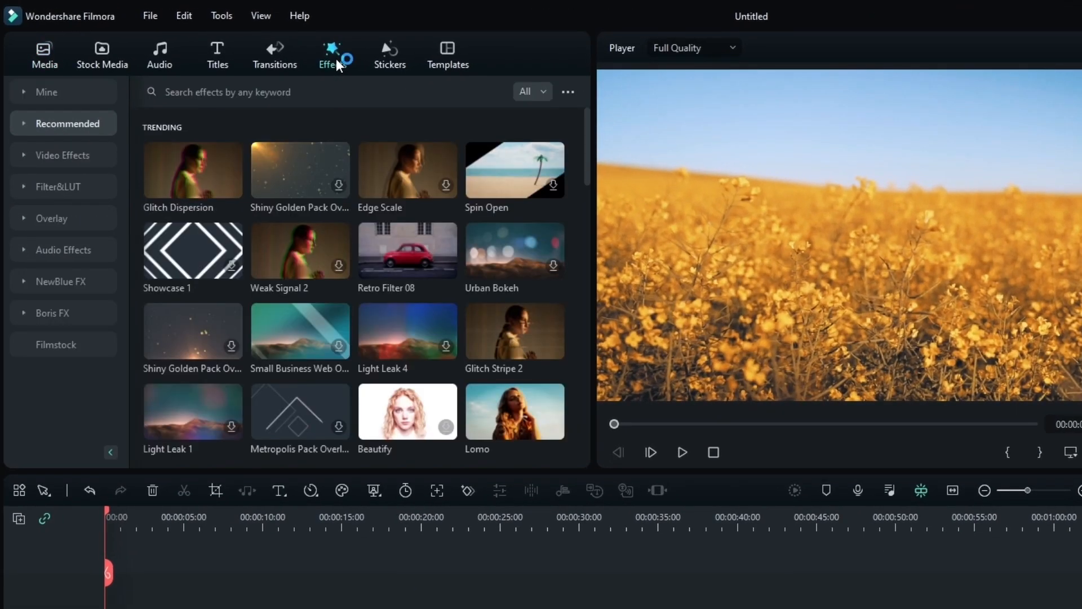
pyautogui.click(56, 186)
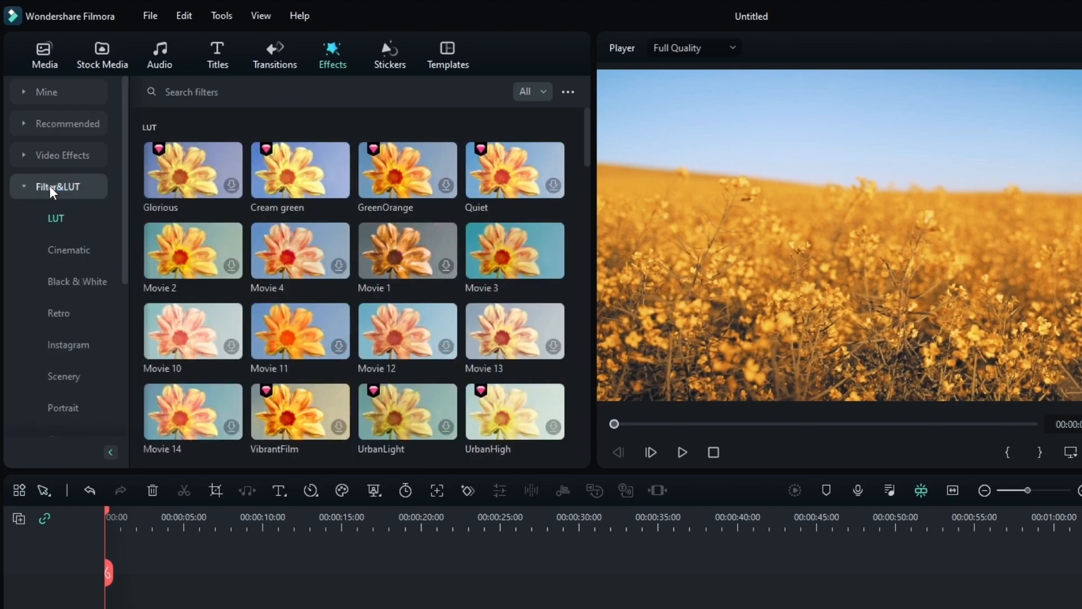
pyautogui.scroll(-3)
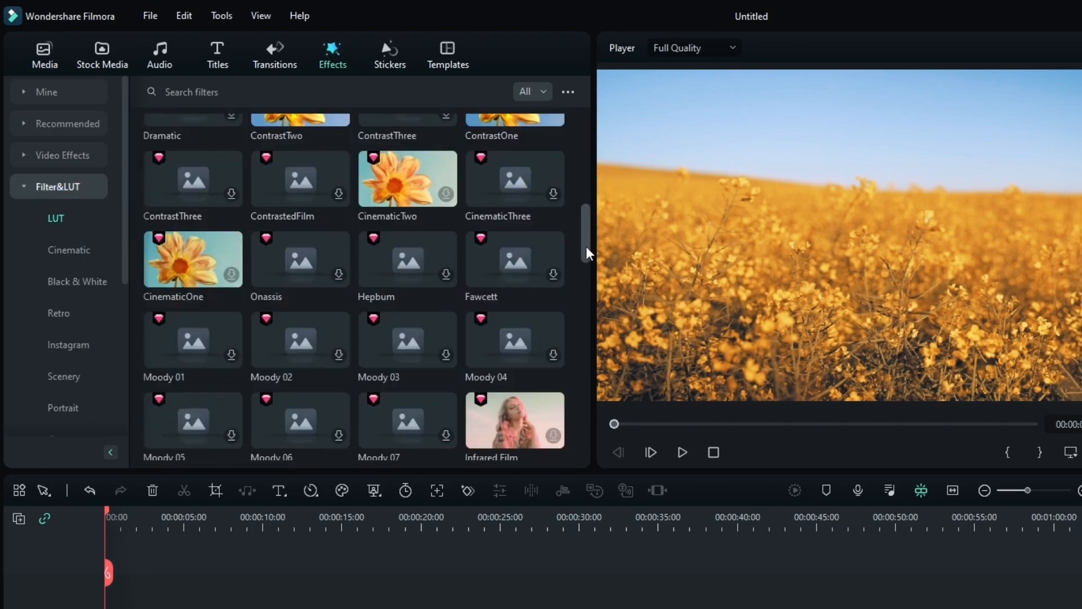
pyautogui.scroll(-3)
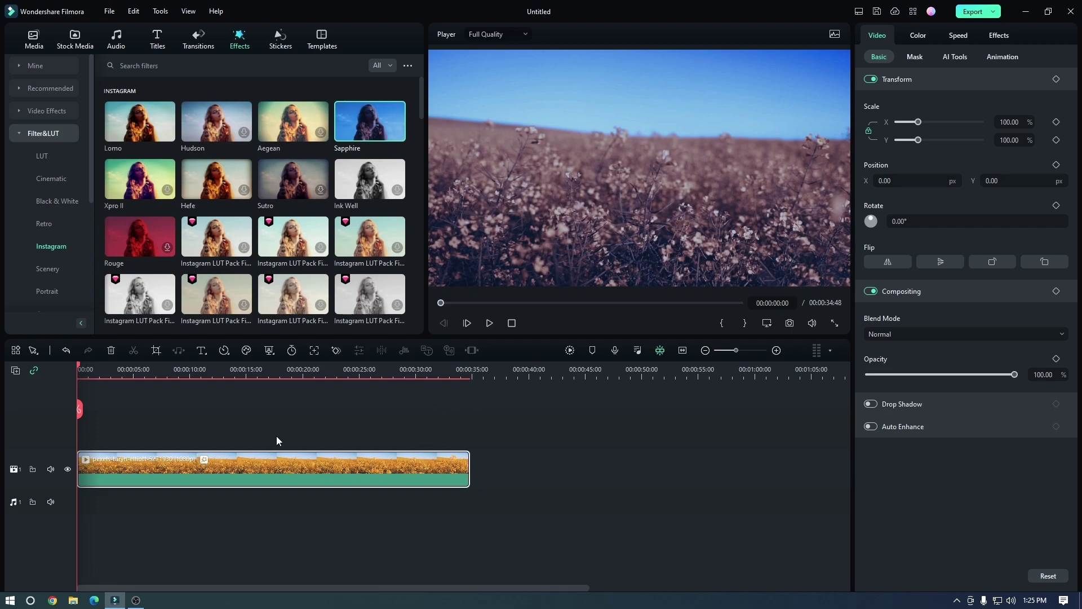
# Step: Preview the filtered field clip and set the Sapphire filter opacity to about 6%
pyautogui.click(489, 323)
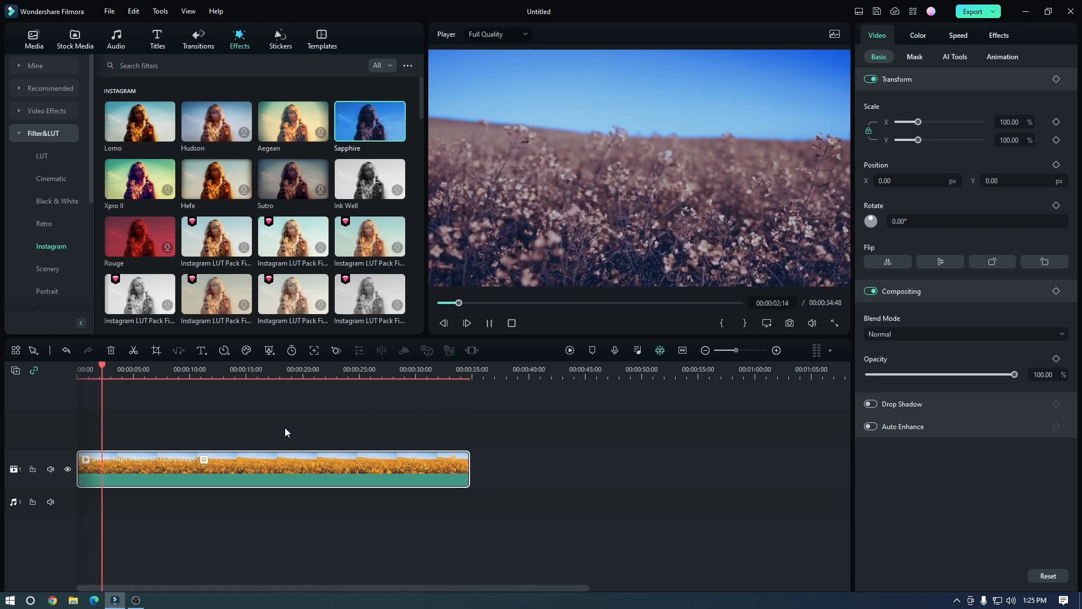
pyautogui.click(999, 35)
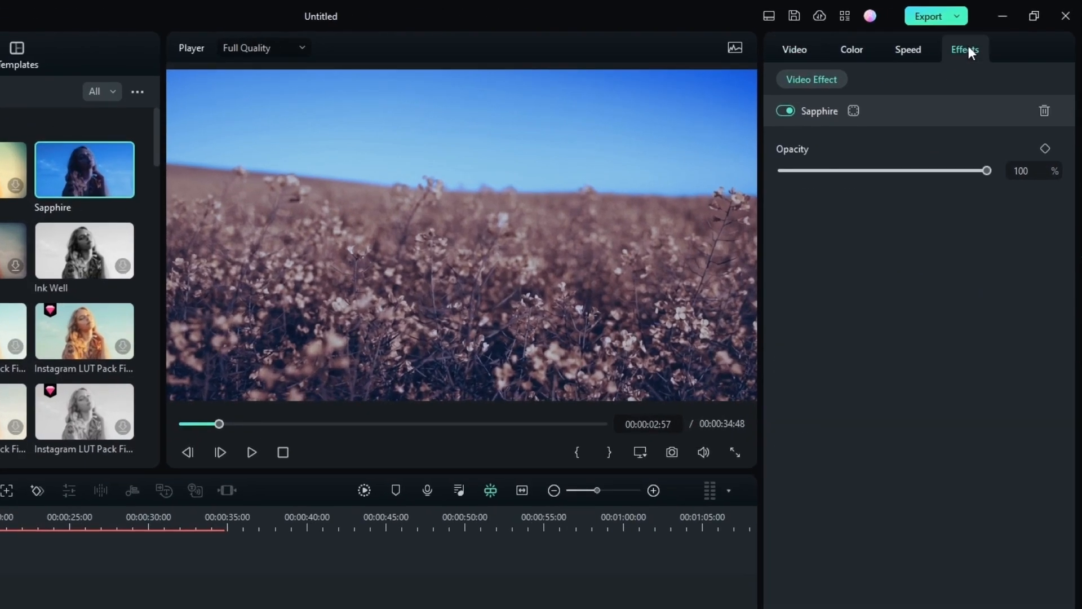
pyautogui.moveTo(985, 171); pyautogui.dragTo(789, 170)
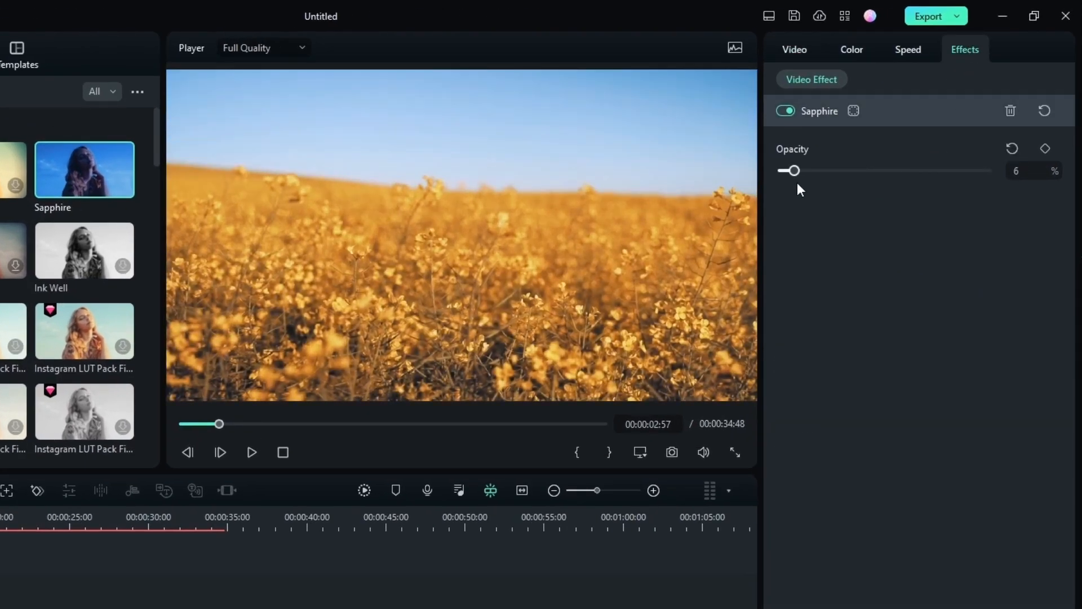
pyautogui.moveTo(790, 170); pyautogui.dragTo(888, 170)
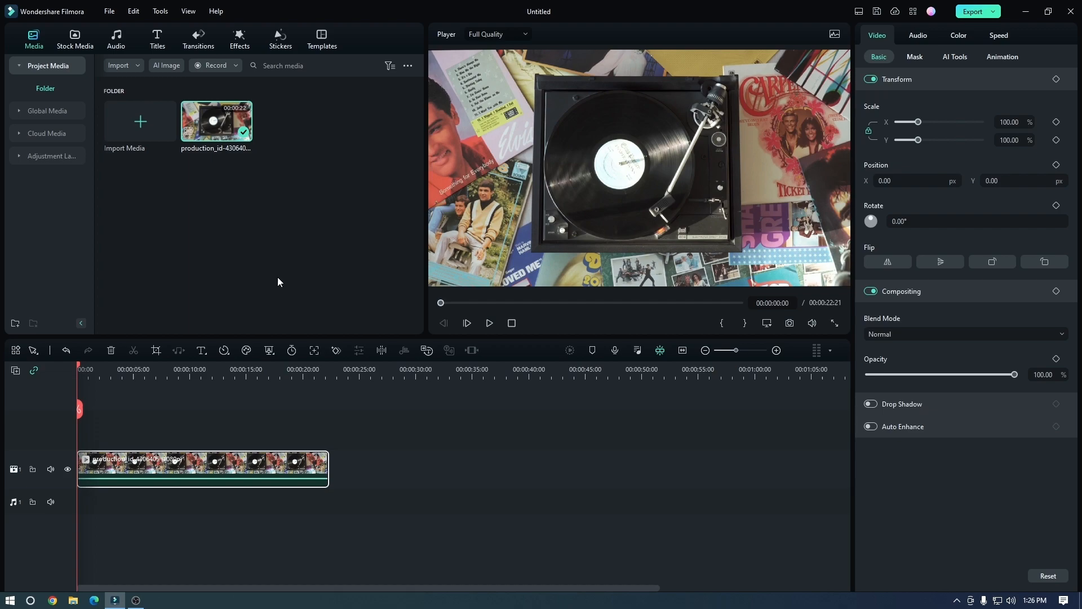
# Step: Search the video effects library for the 'retro' effect
pyautogui.click(239, 33)
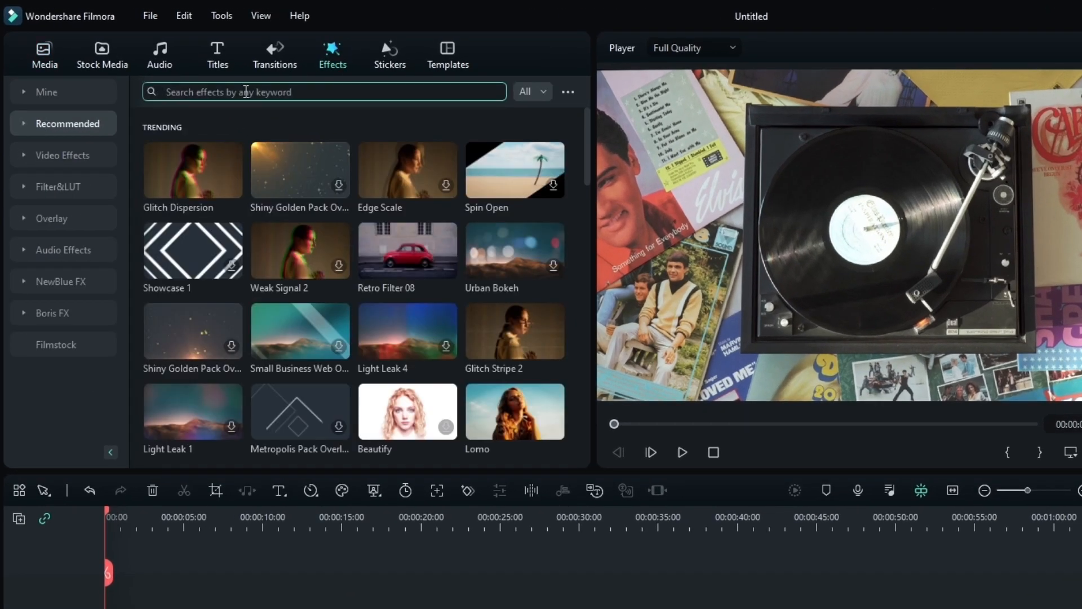
pyautogui.write('retro')
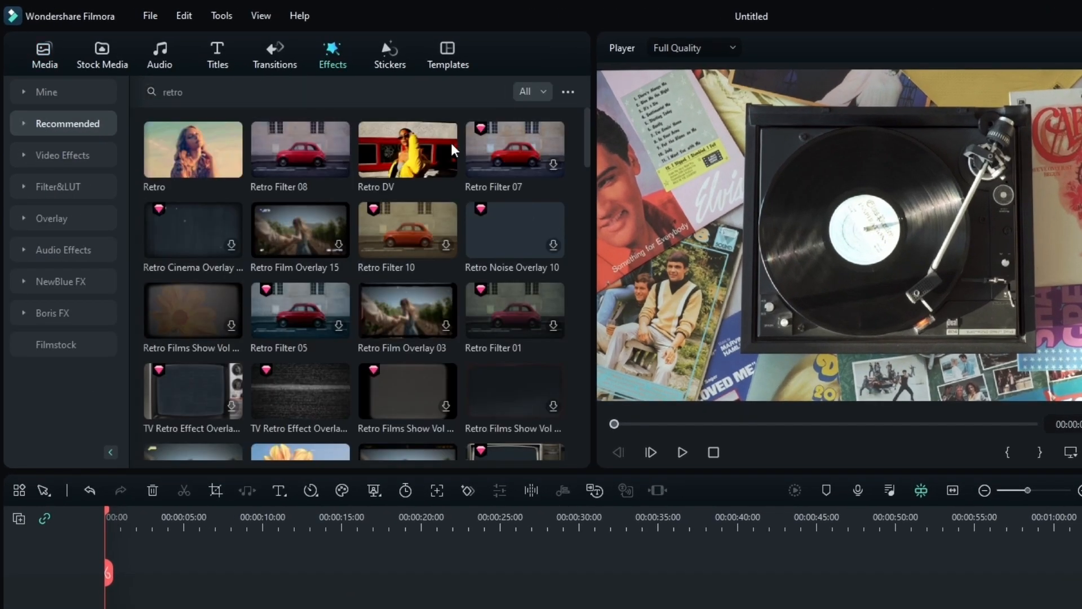
pyautogui.scroll(-3)
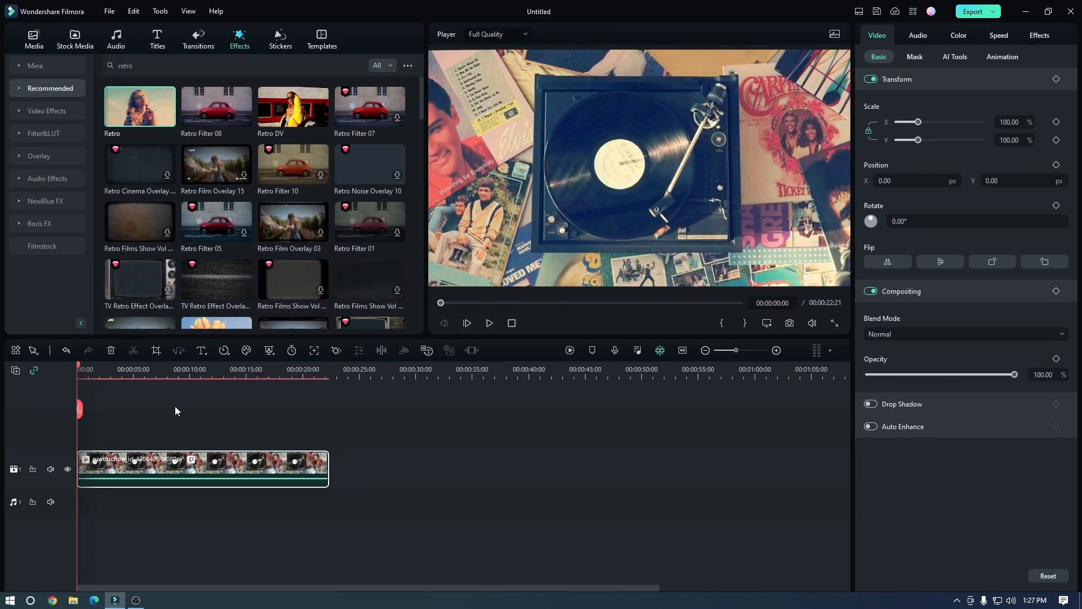
# Step: Search for 'vhs' and set the Retro effect's opacity to 85%
pyautogui.click(490, 323)
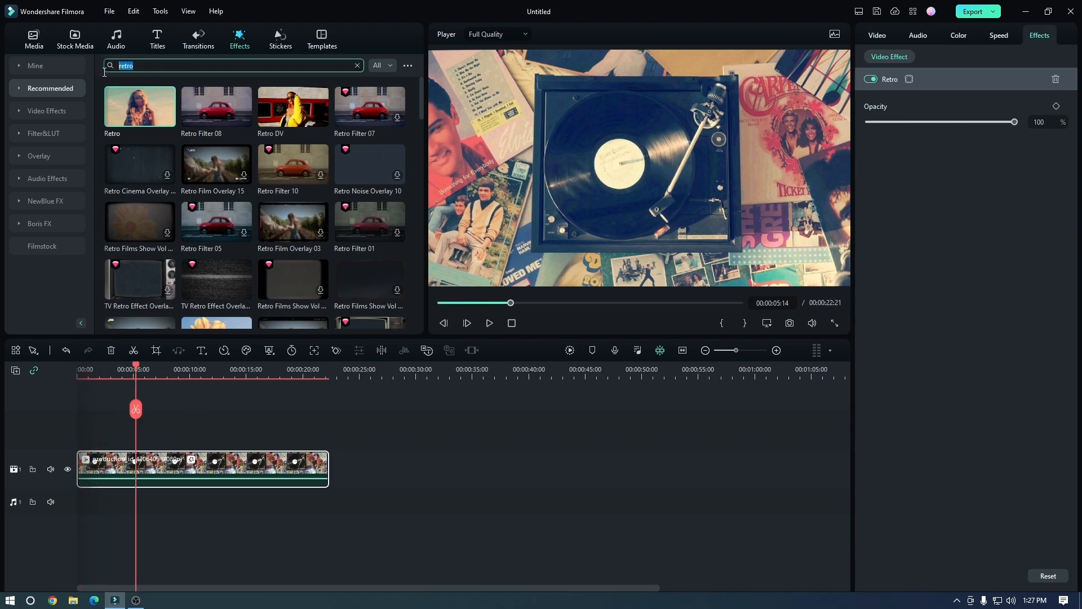
pyautogui.write('vhs')
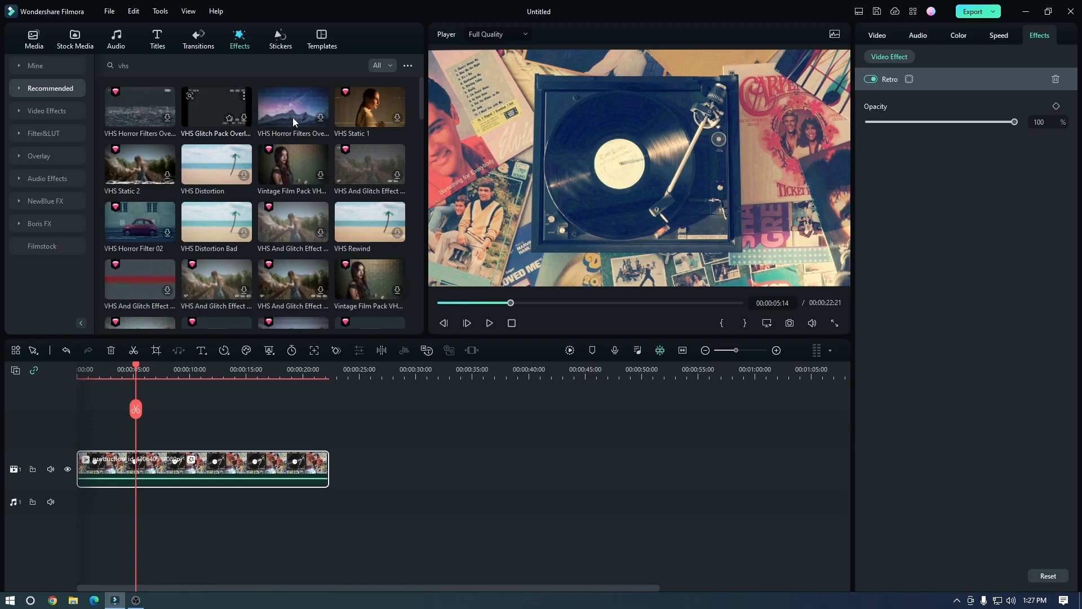
pyautogui.scroll(-3)
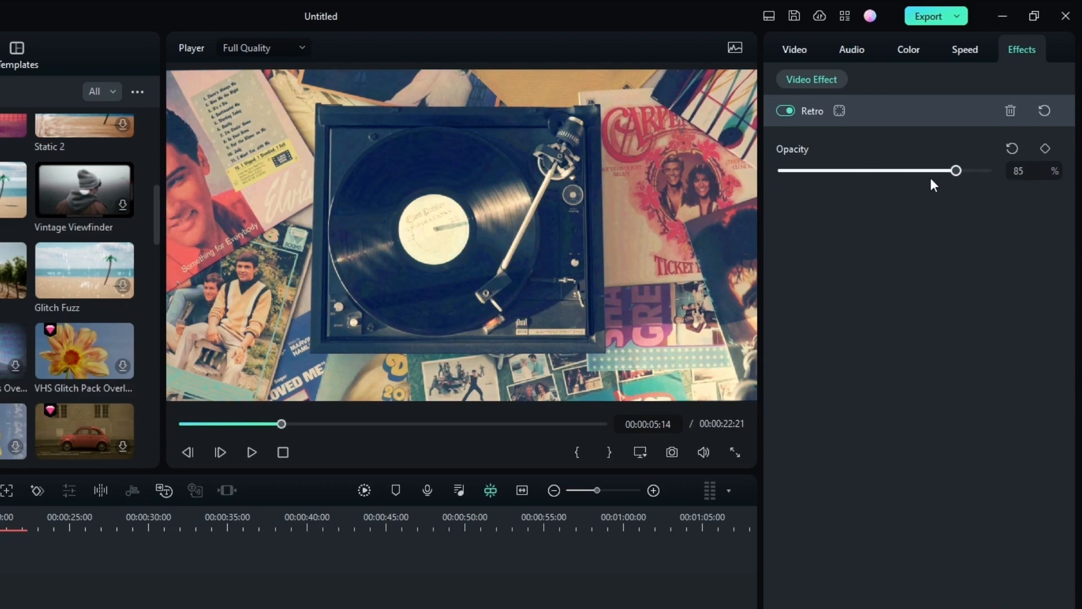
pyautogui.moveTo(955, 170); pyautogui.dragTo(986, 170)
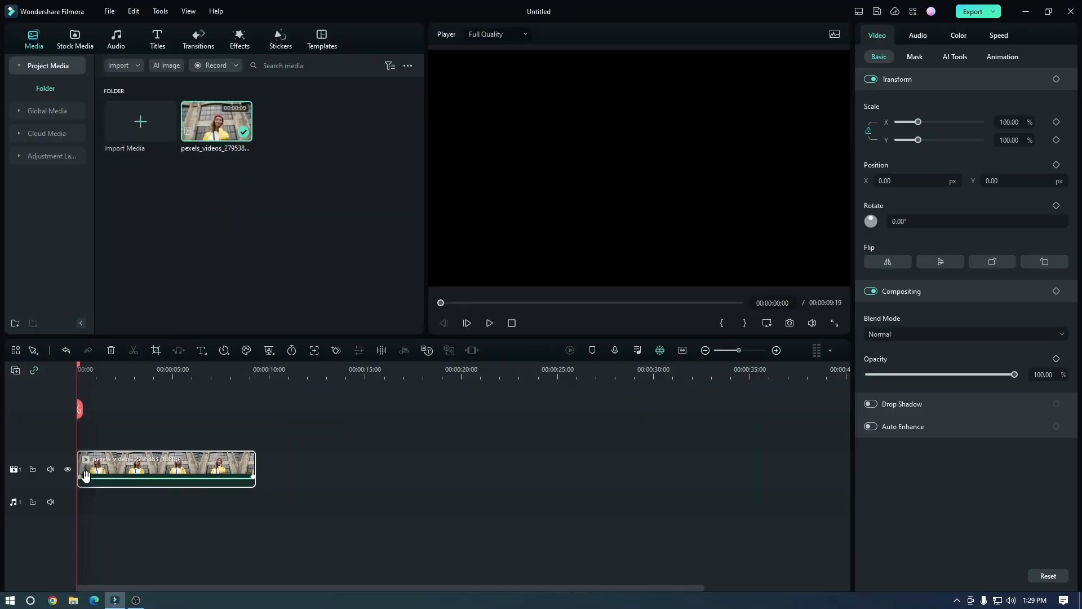
# Step: Browse the AI Portrait video effects for Clone Glitch
pyautogui.click(240, 35)
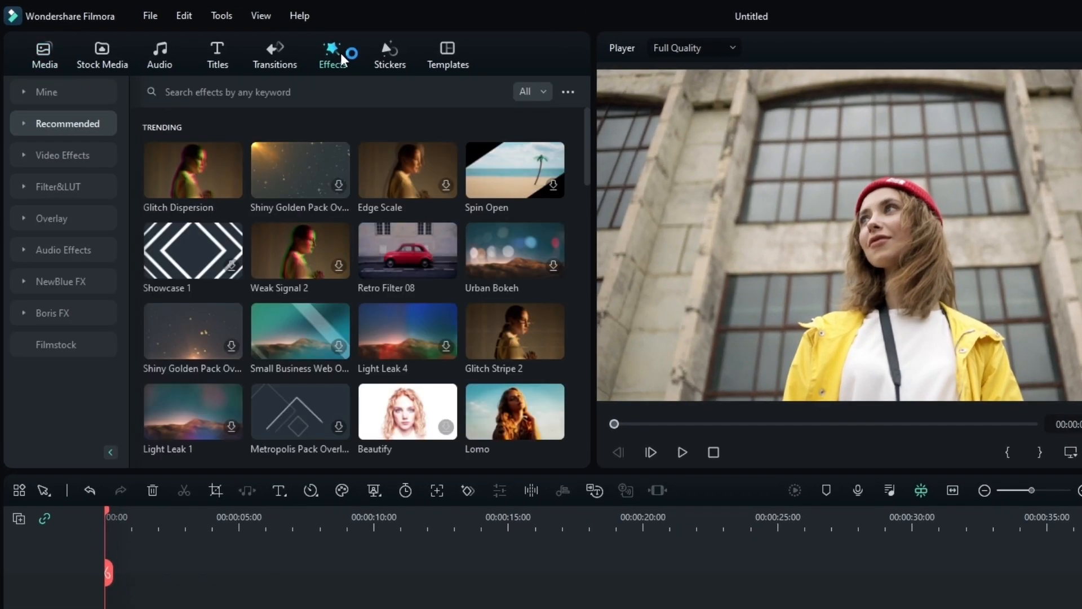
pyautogui.click(57, 155)
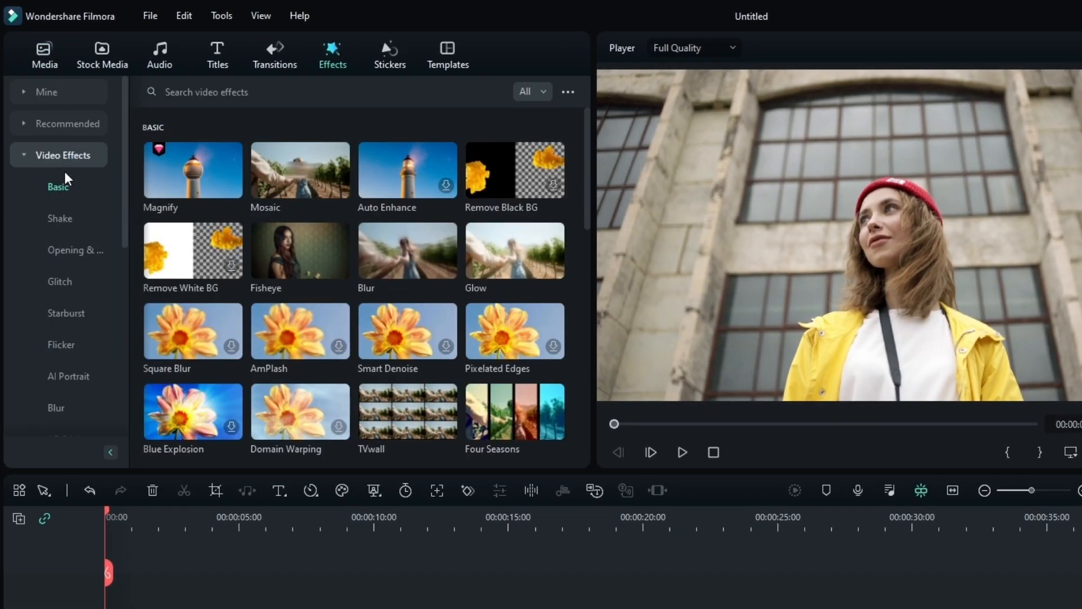
pyautogui.click(68, 376)
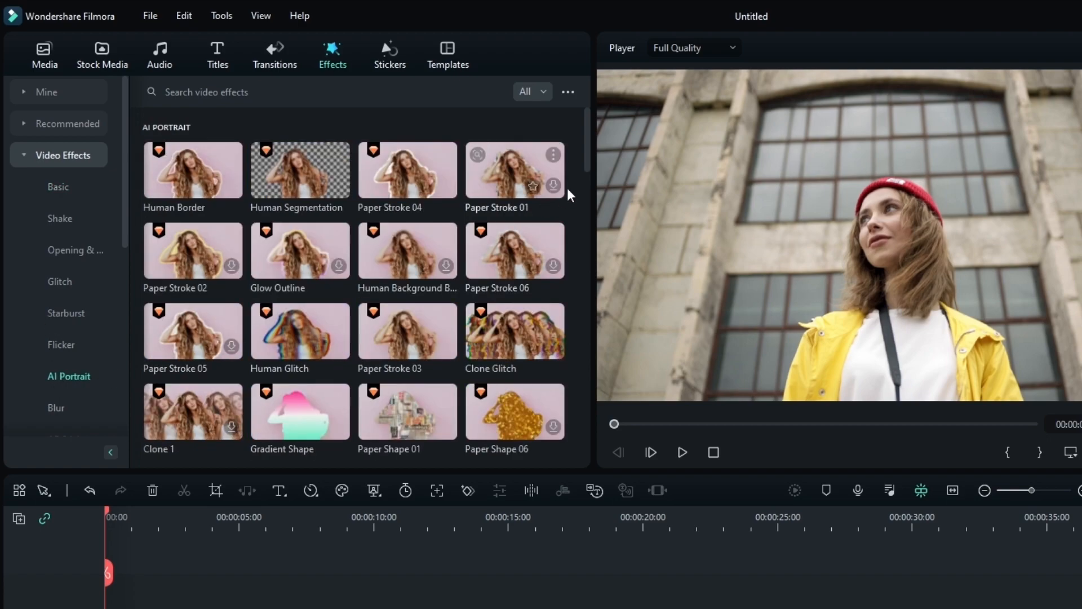
pyautogui.scroll(-3)
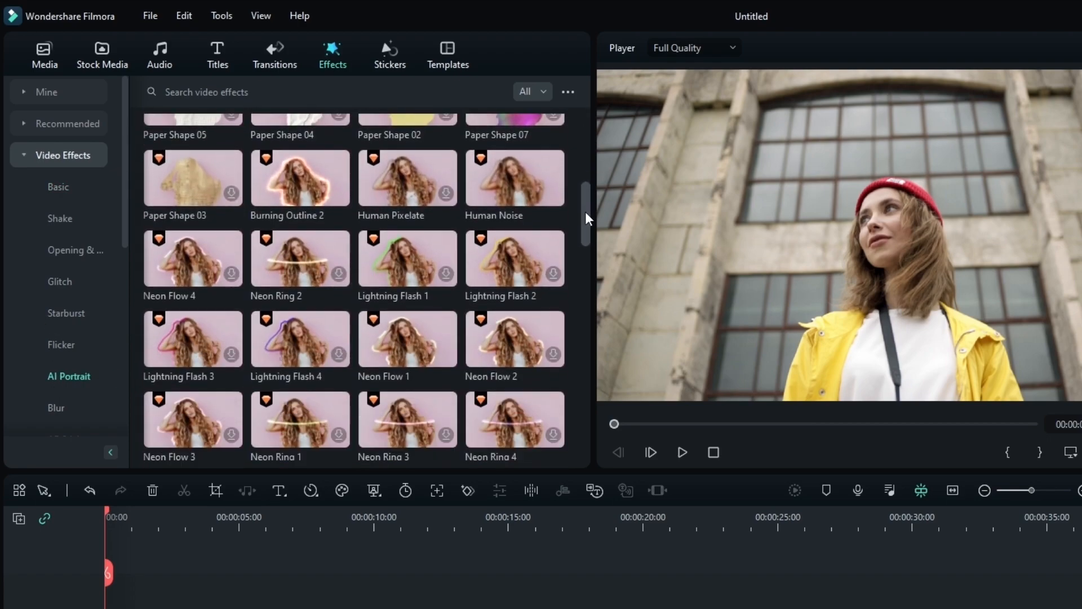
pyautogui.scroll(-3)
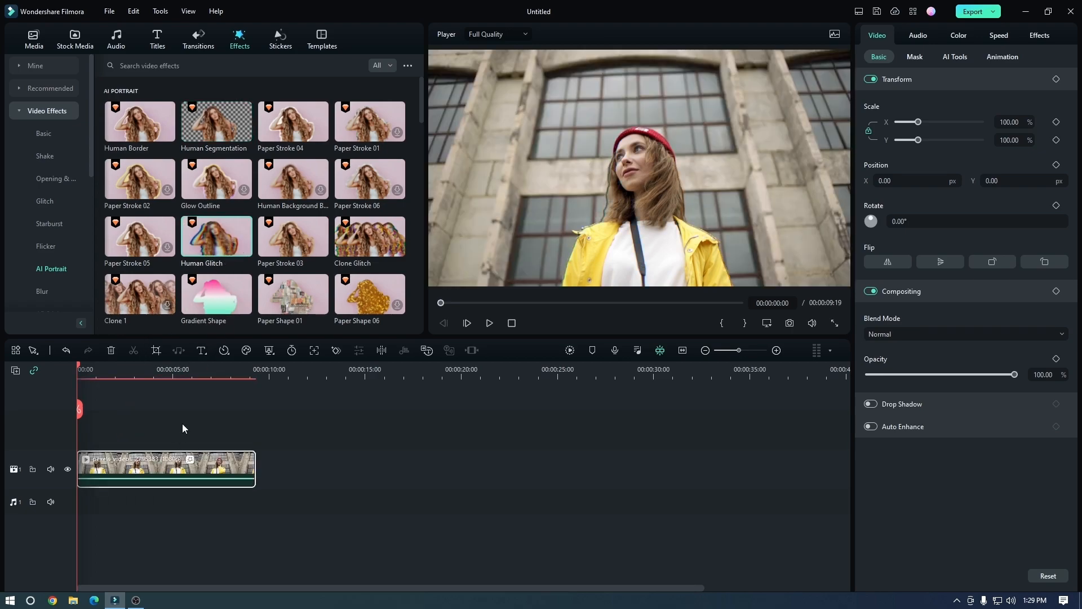
# Step: Lower Clone Glitch far-end opacity to 0.53 and adjust its other settings
pyautogui.click(489, 323)
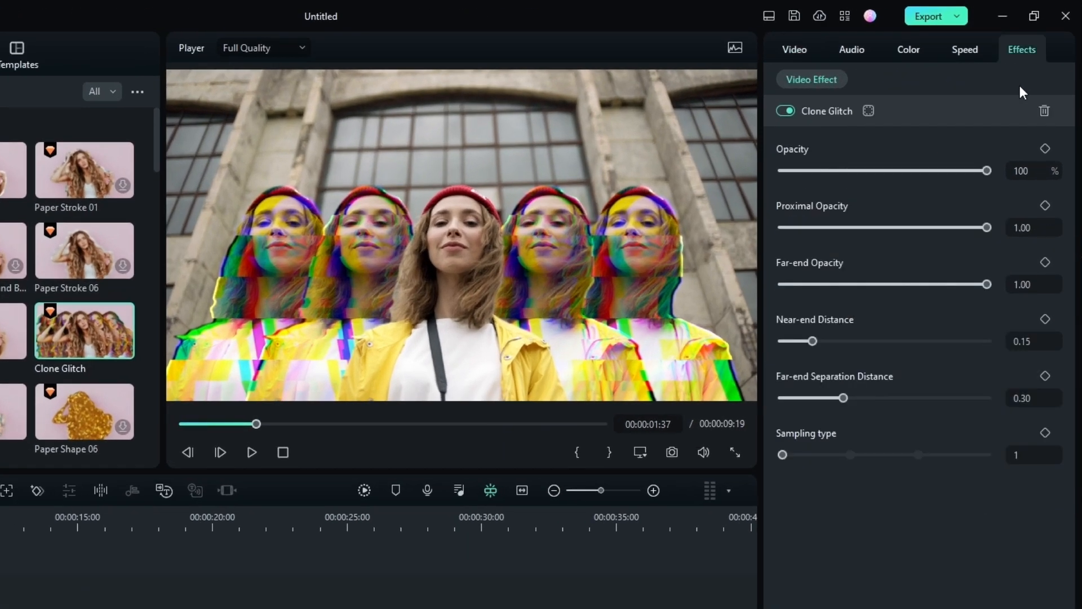
pyautogui.moveTo(987, 283); pyautogui.dragTo(891, 283)
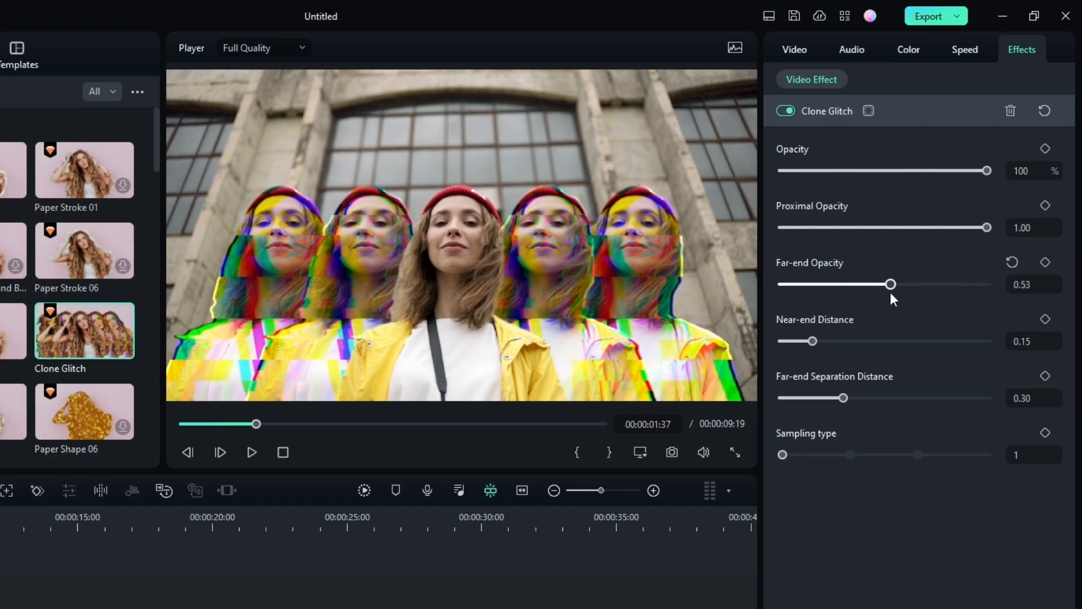
pyautogui.moveTo(803, 340); pyautogui.dragTo(907, 340)
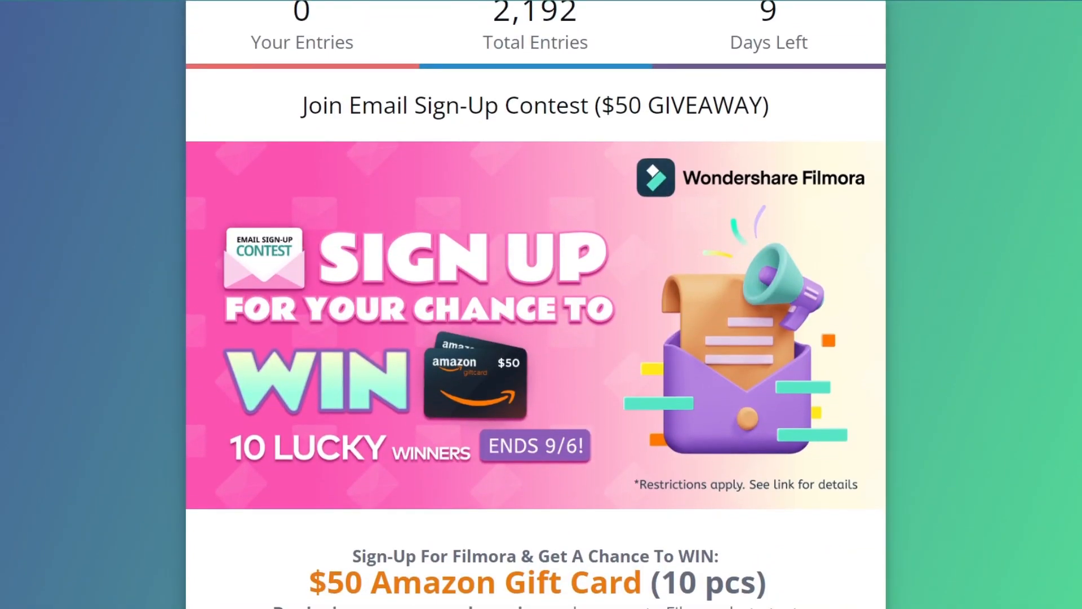
# Step: Scroll the giveaway page and expand 'Refer Friends For Extra Entries' to show the referral link
pyautogui.scroll(-3)
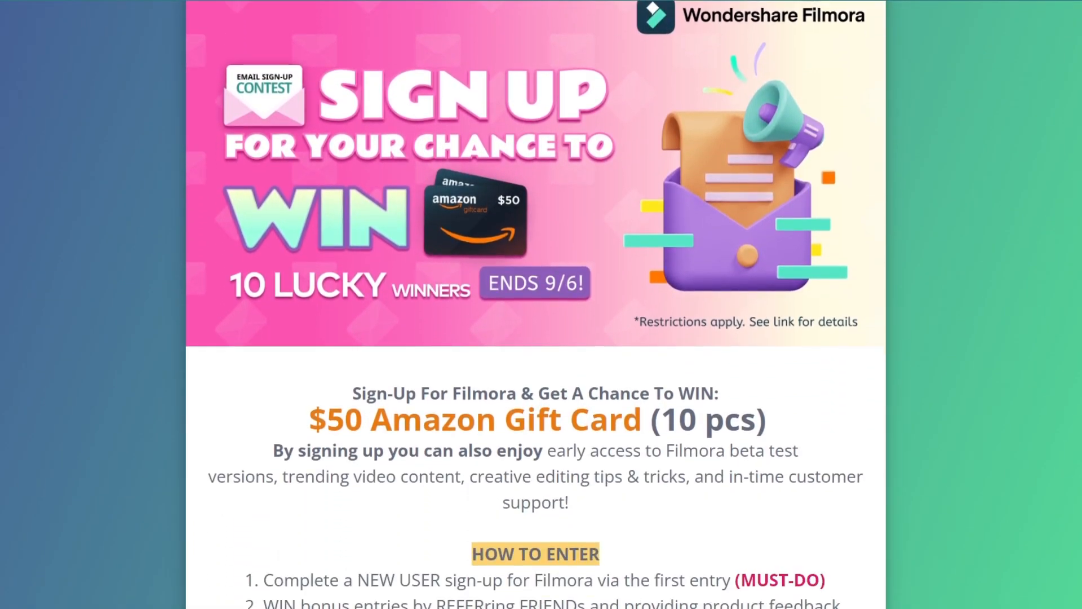
pyautogui.scroll(-3)
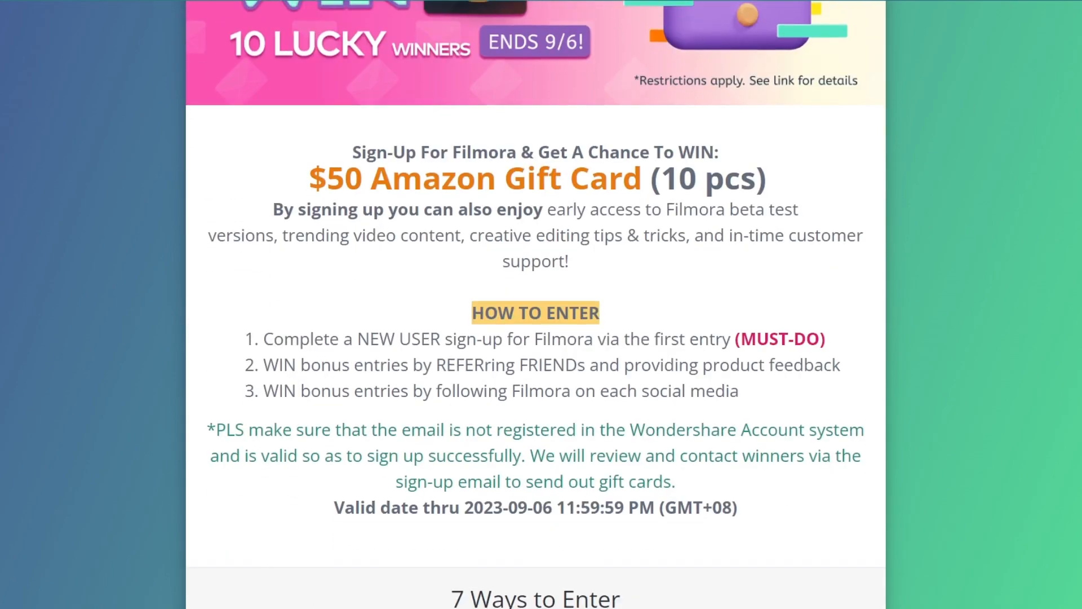
pyautogui.scroll(-3)
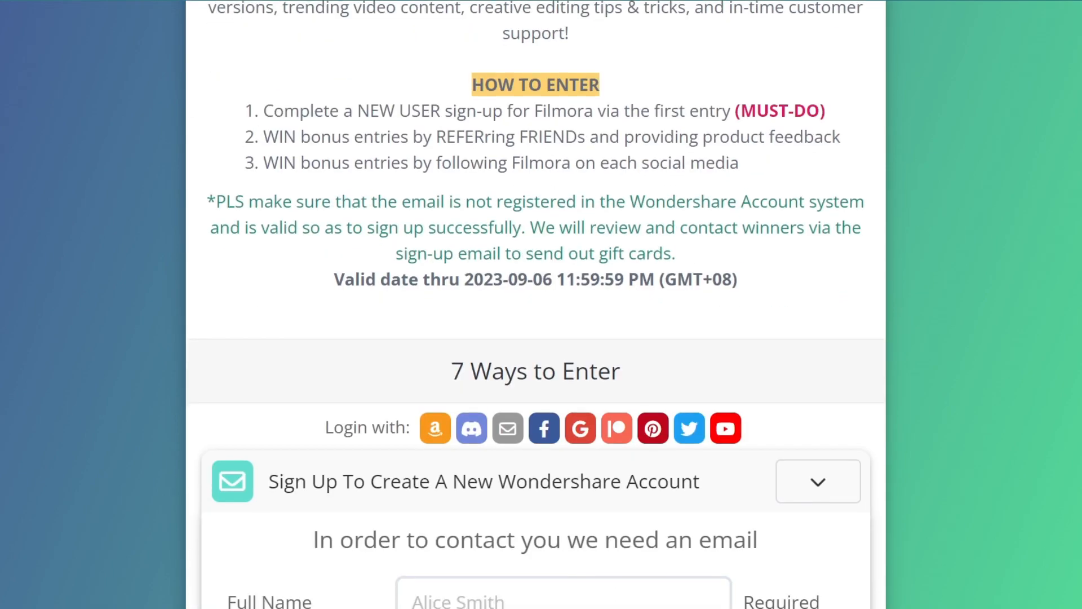
pyautogui.scroll(-3)
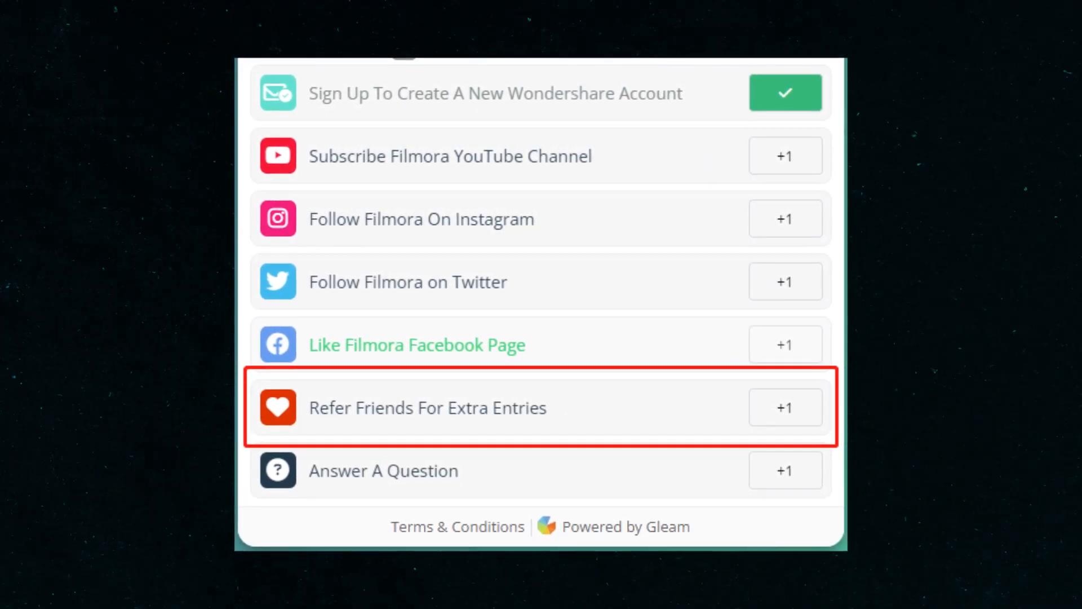
pyautogui.click(428, 408)
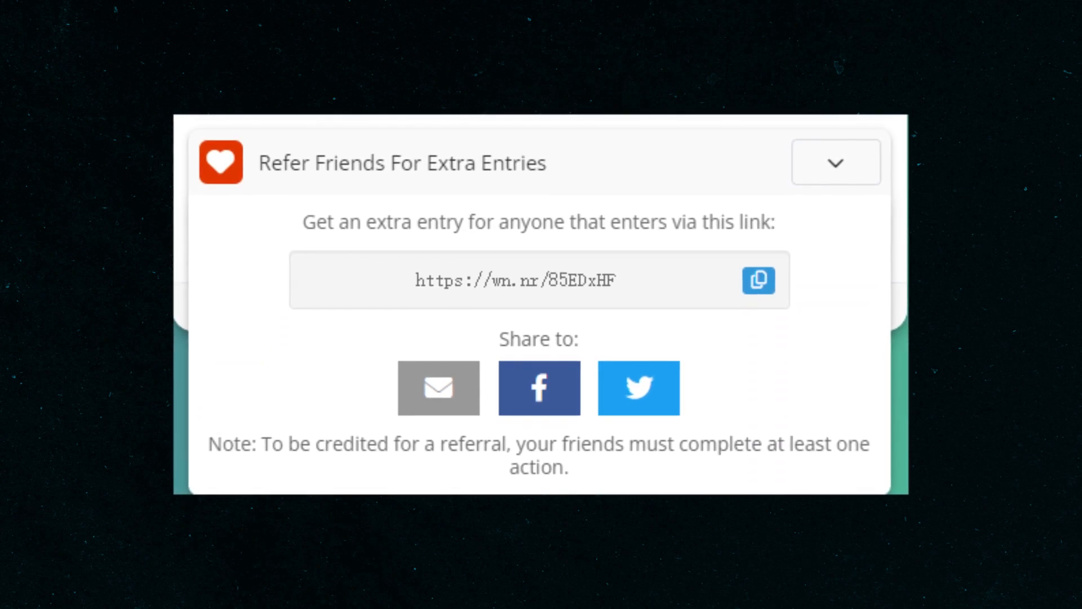